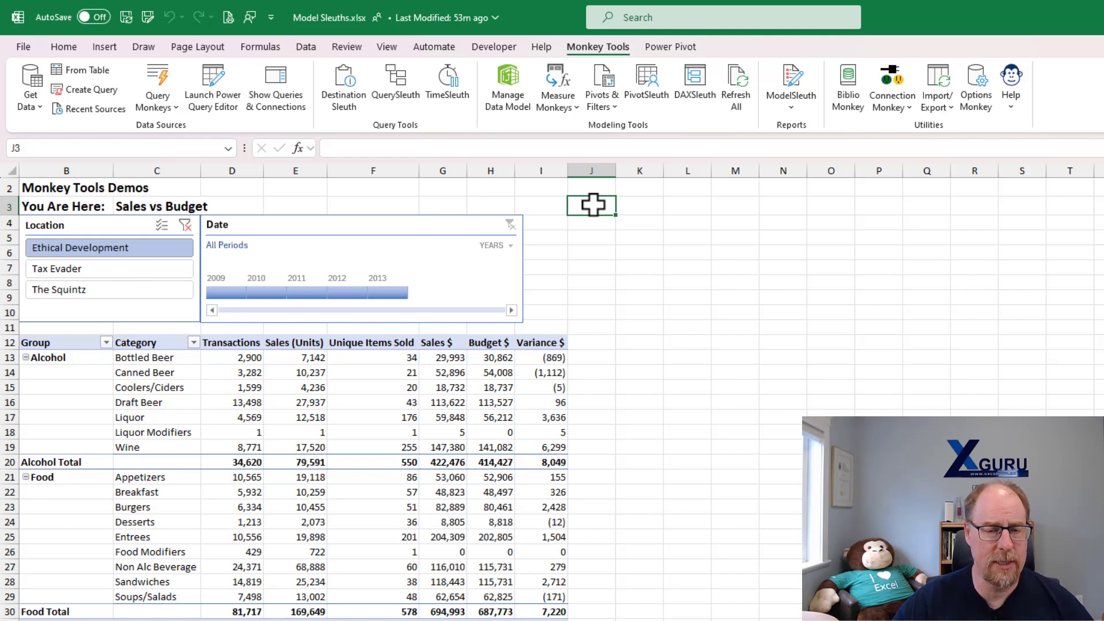
Open the ModelSleuth dropdown on the Monkey Tools tab
left_click(791, 84)
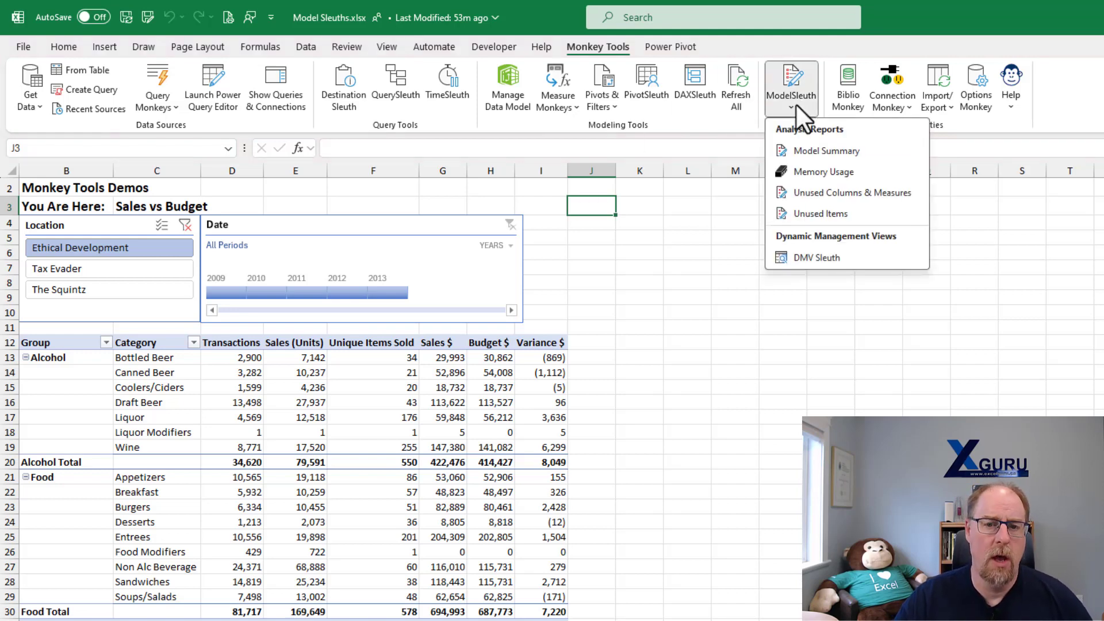
mouse_move(816, 257)
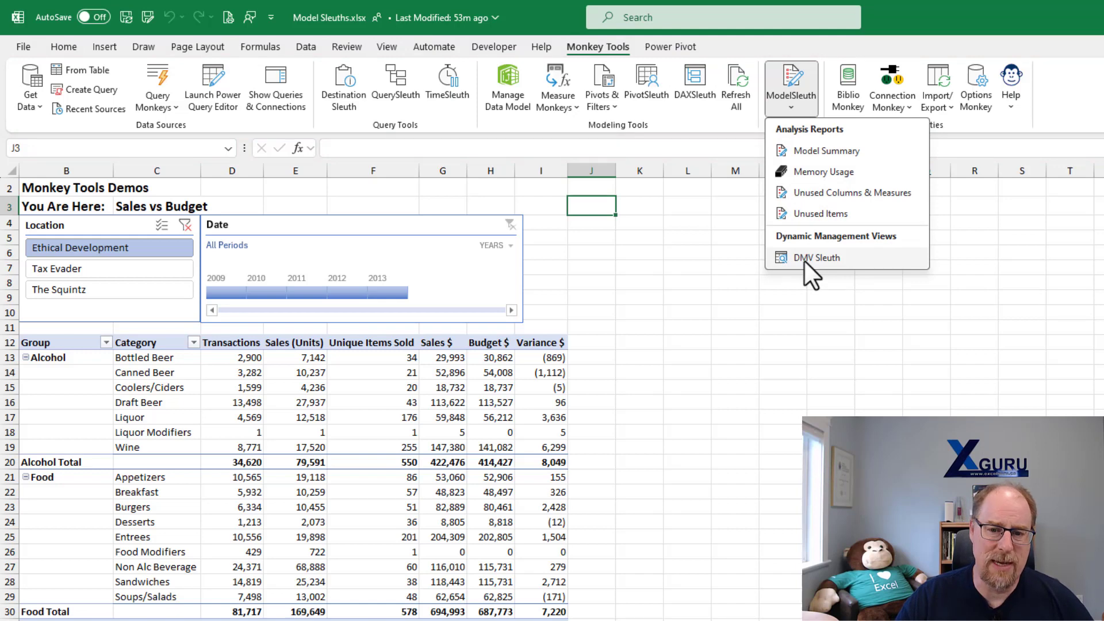
Launch DMV Sleuth and select the TMSchema DMV collection
left_click(816, 257)
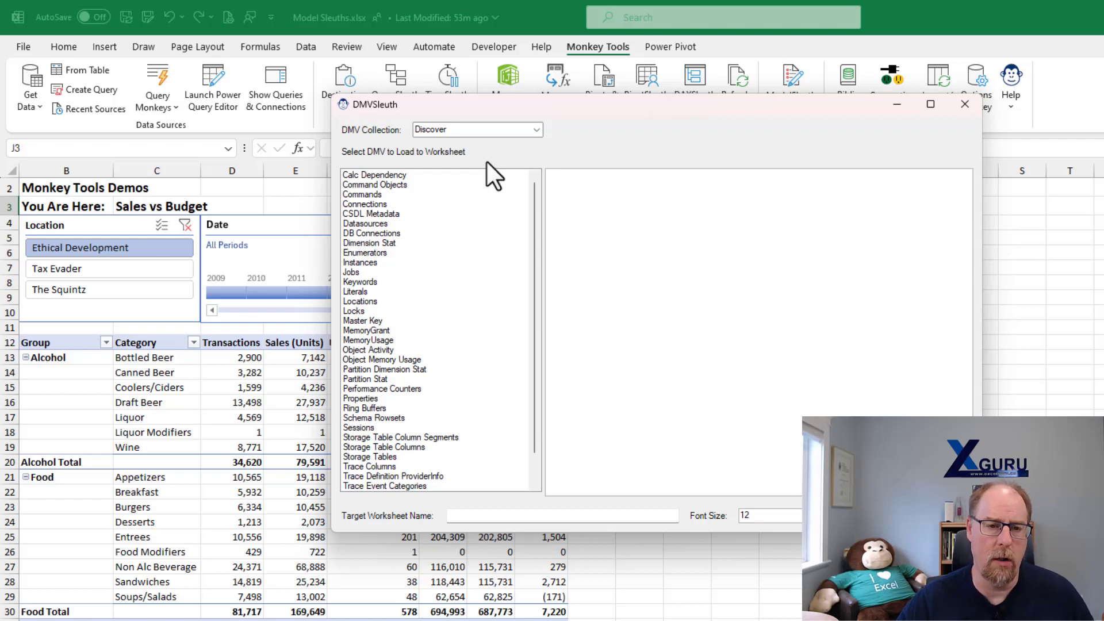
left_click(536, 129)
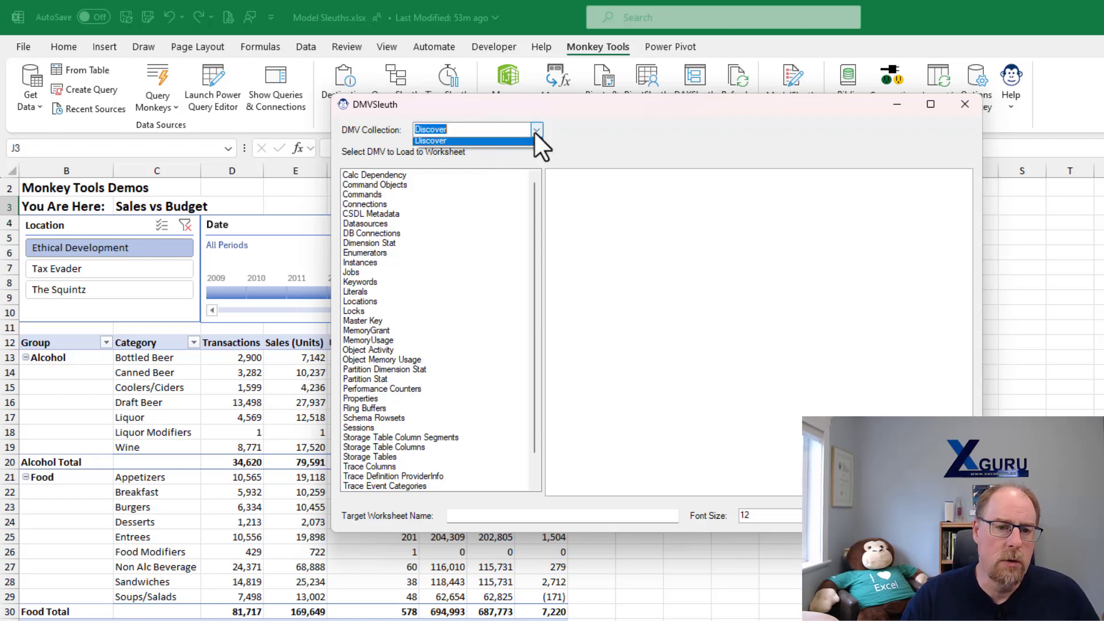
left_click(458, 129)
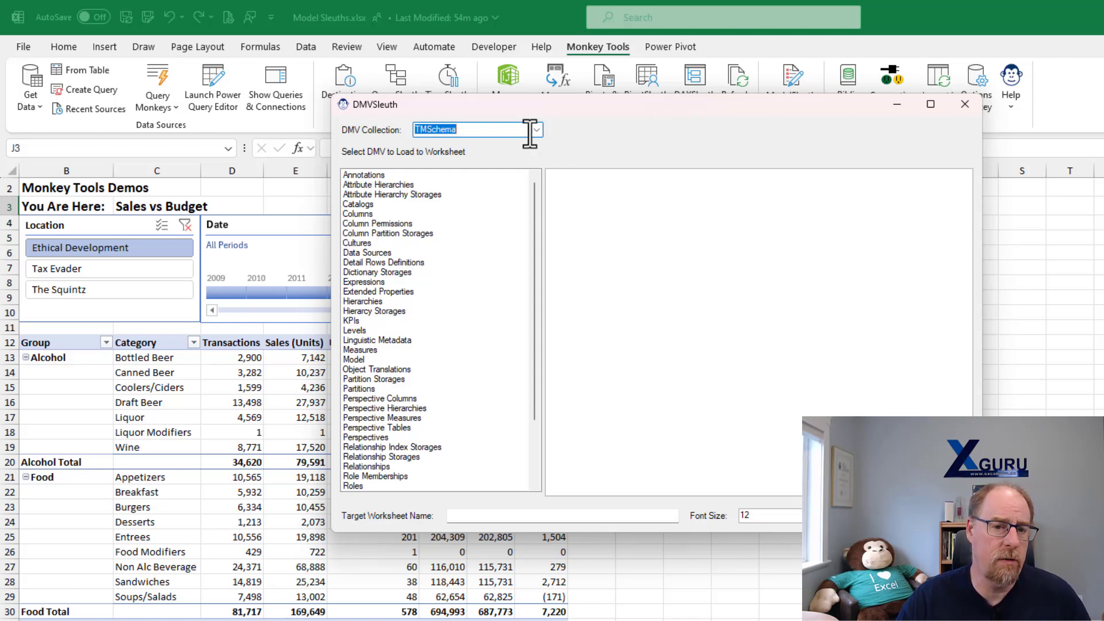
Change the DMV Collection dropdown to Discover
left_click(536, 129)
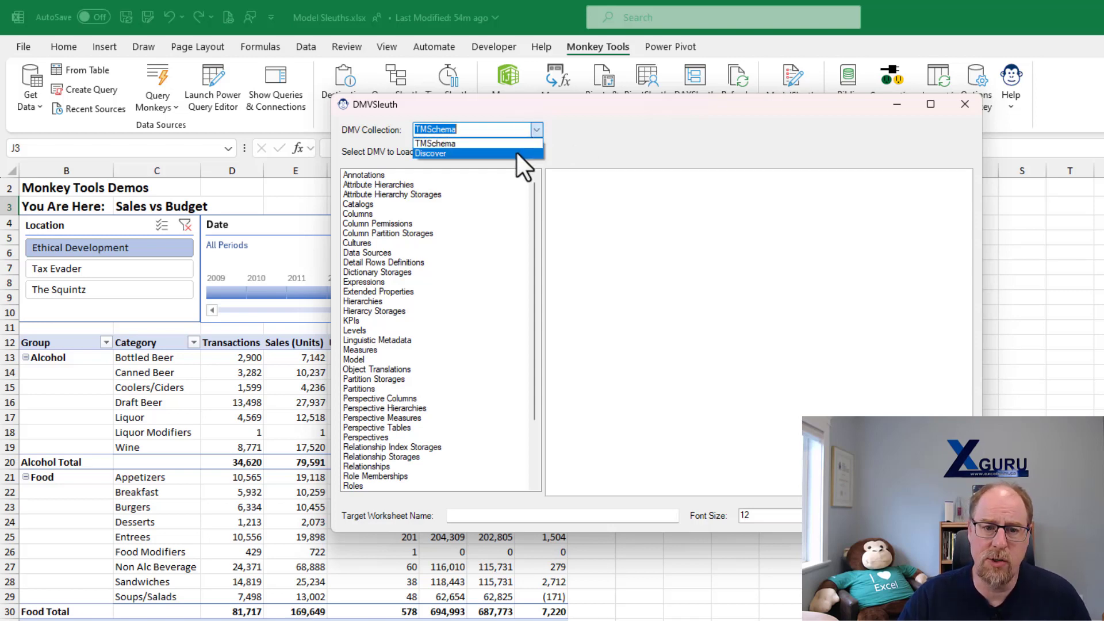
left_click(430, 154)
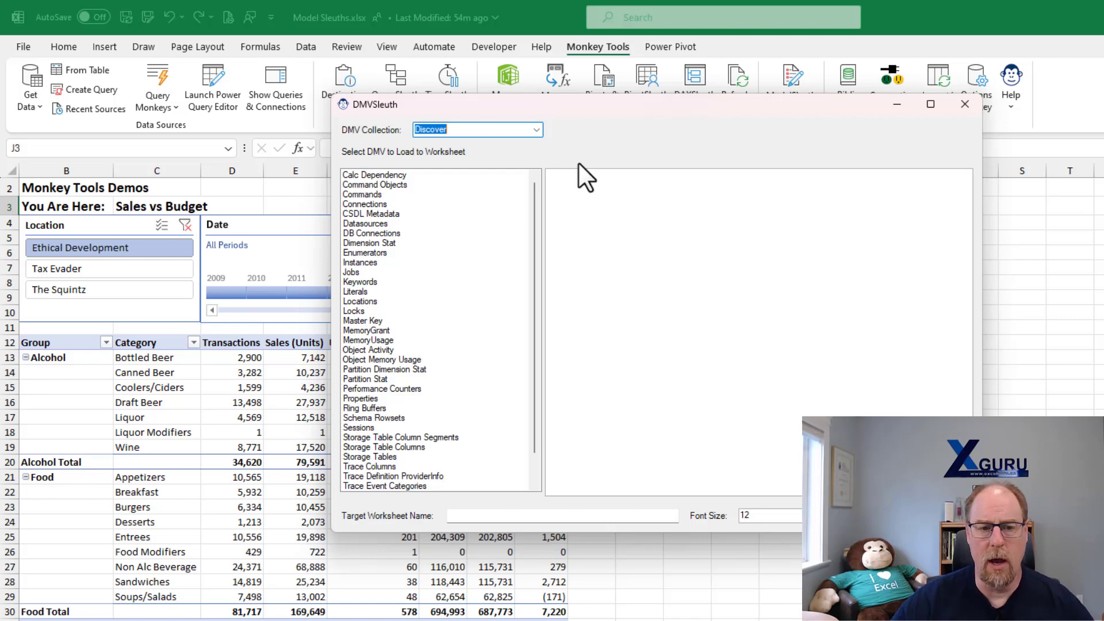
mouse_move(392, 186)
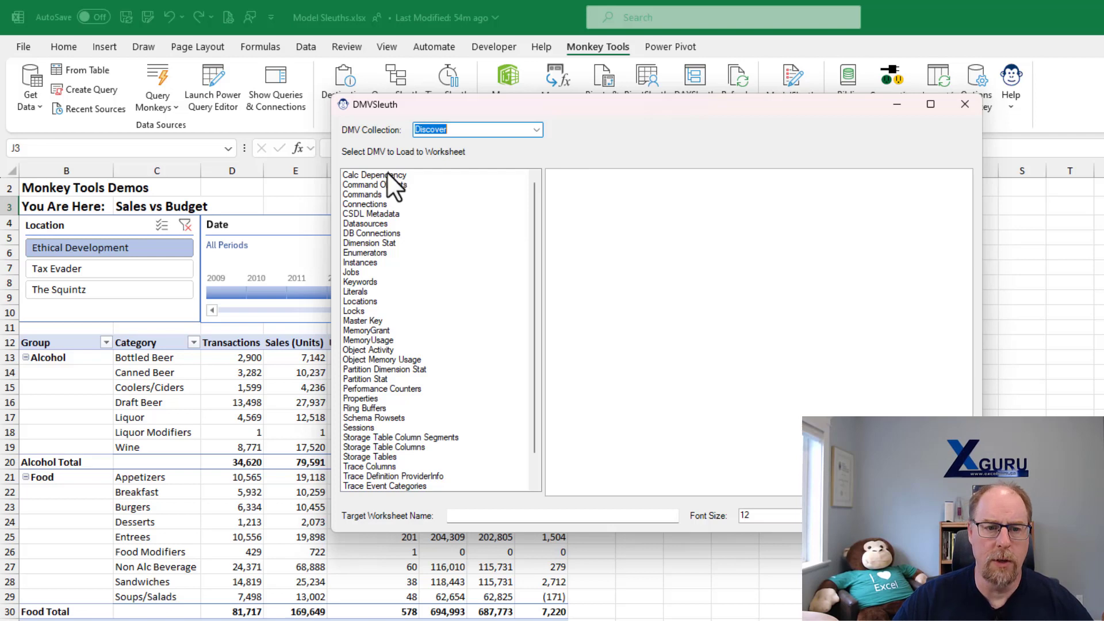
Select Calc Dependency in the DMV list to preview its query and worksheet name
left_click(374, 175)
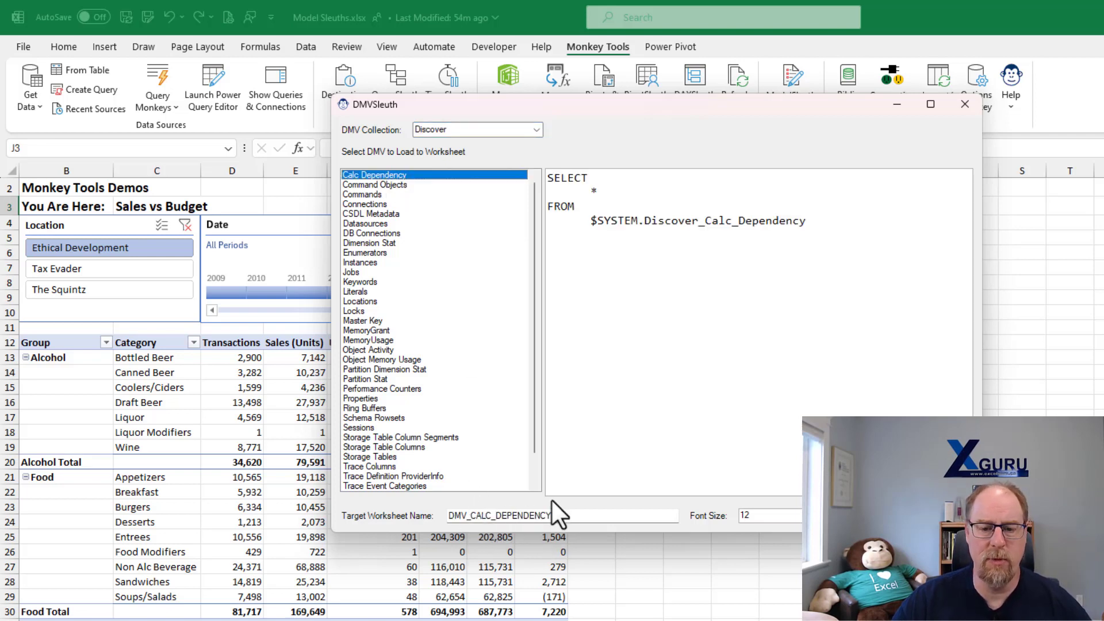
mouse_move(828, 276)
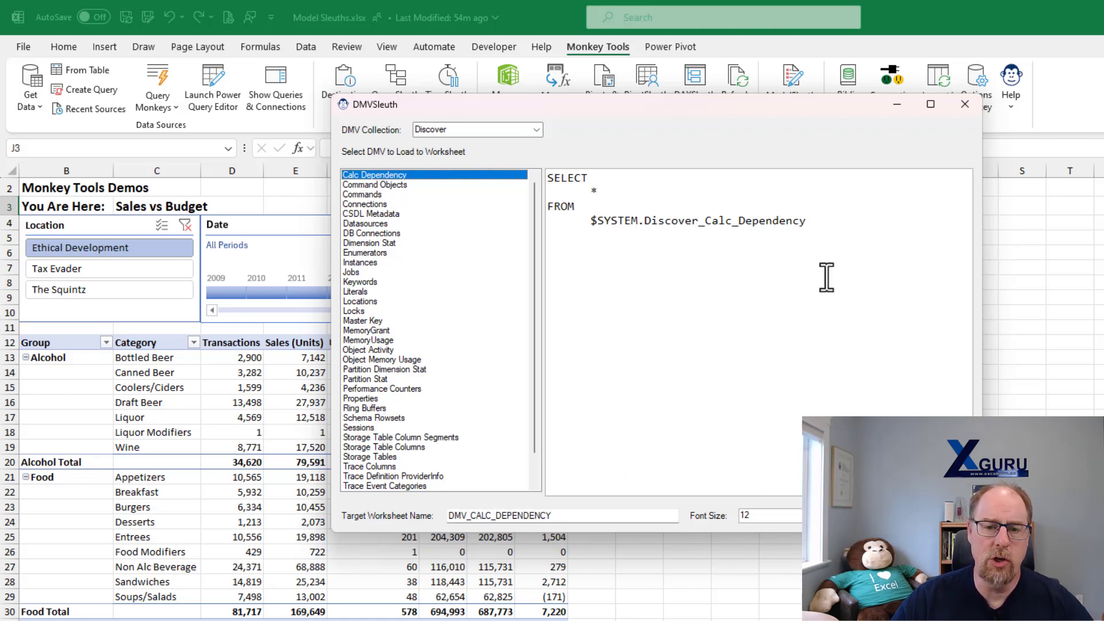
mouse_move(683, 296)
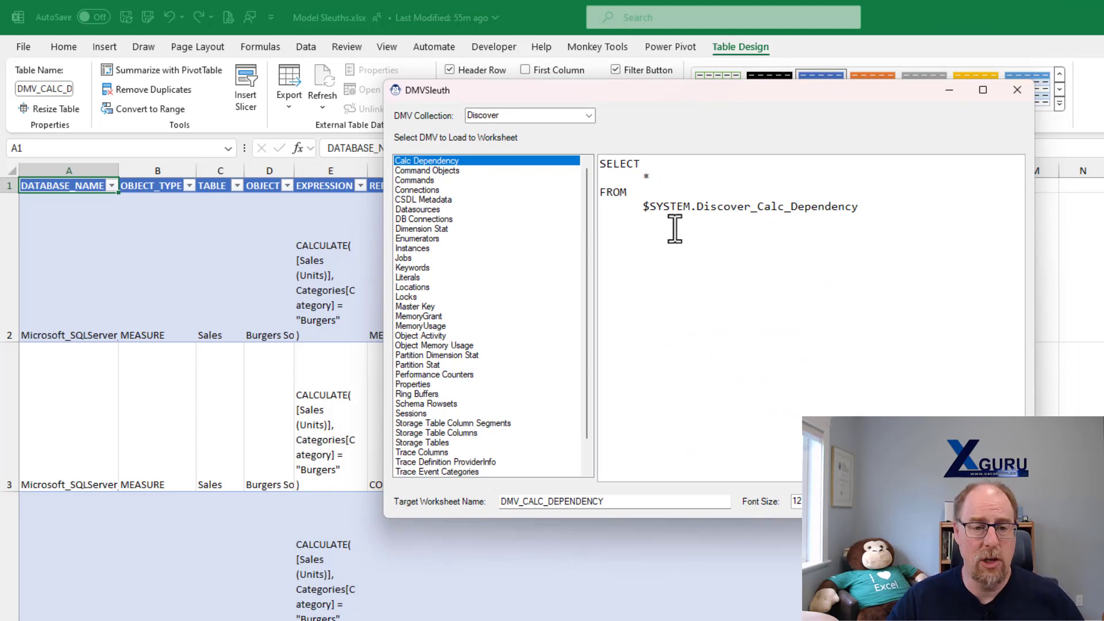
mouse_move(669, 273)
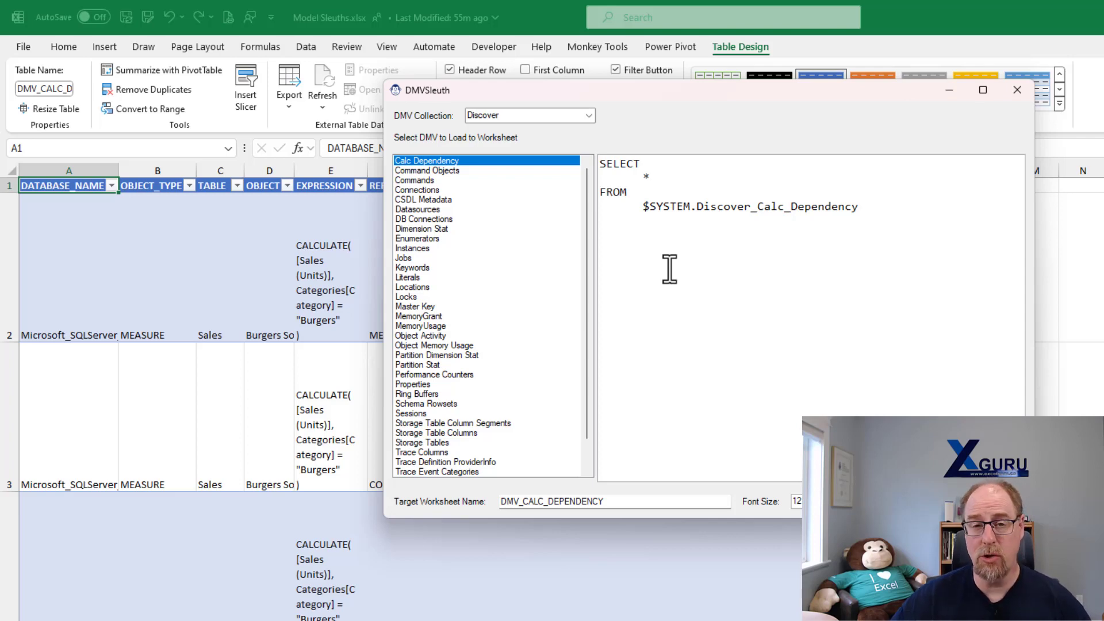
mouse_move(616, 506)
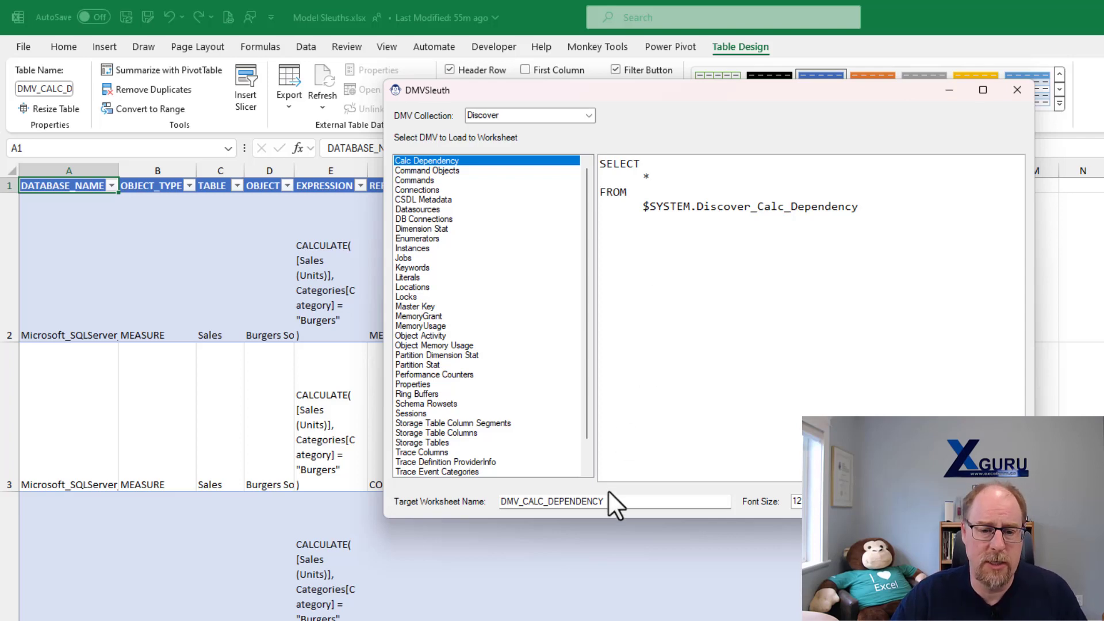
Type 'MY_DM' as the new target worksheet name
type("MY_DM")
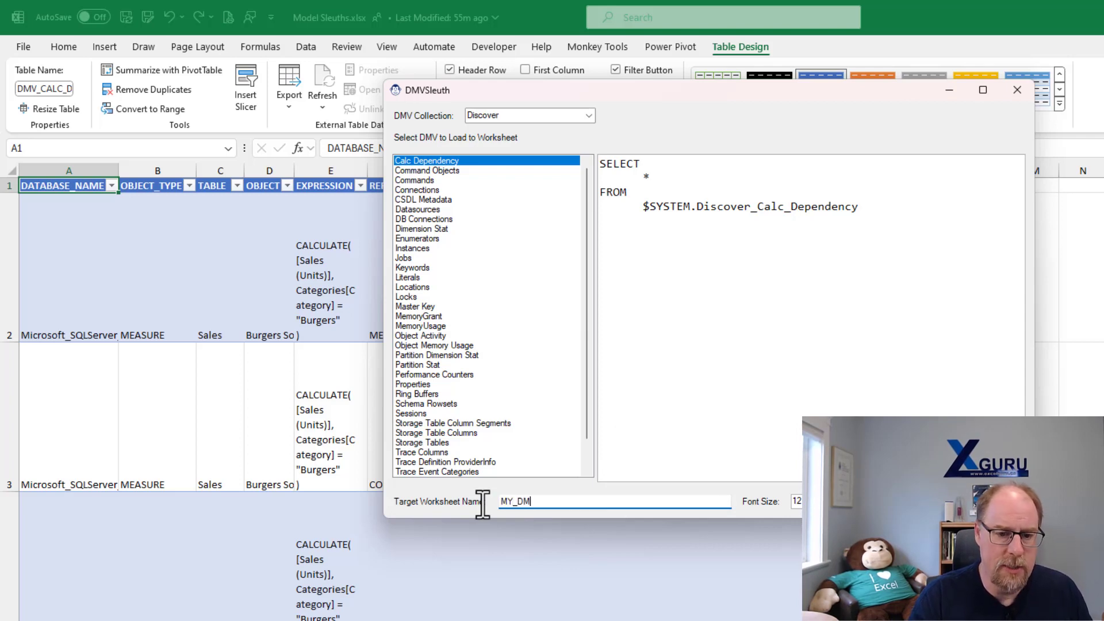